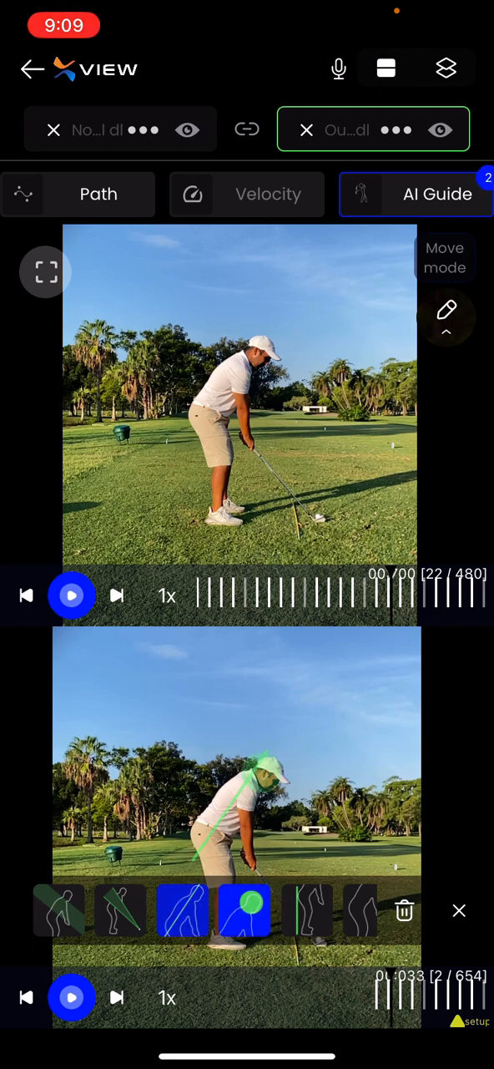
# - Place a green vertical wall line behind the golfer's hips in the lower video
pyautogui.click(309, 910)
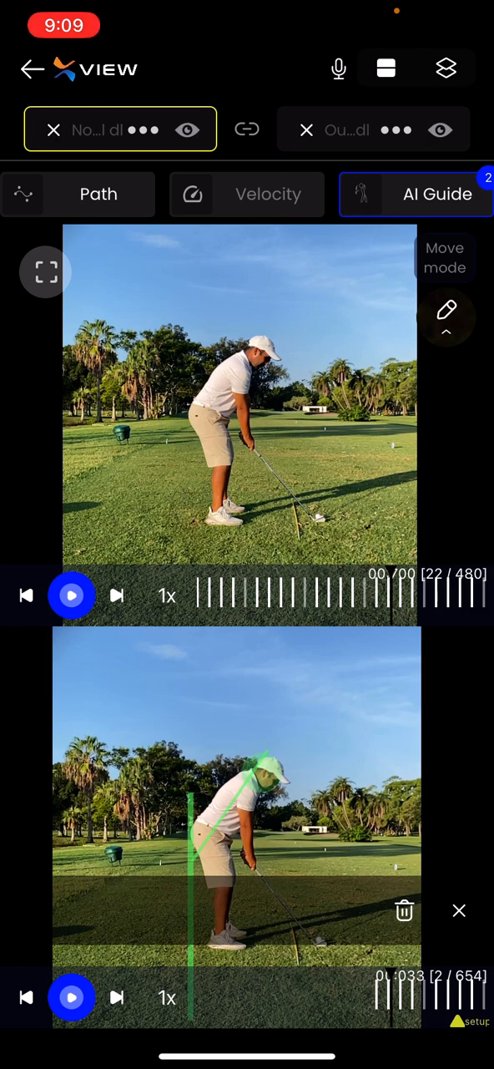
pyautogui.click(438, 193)
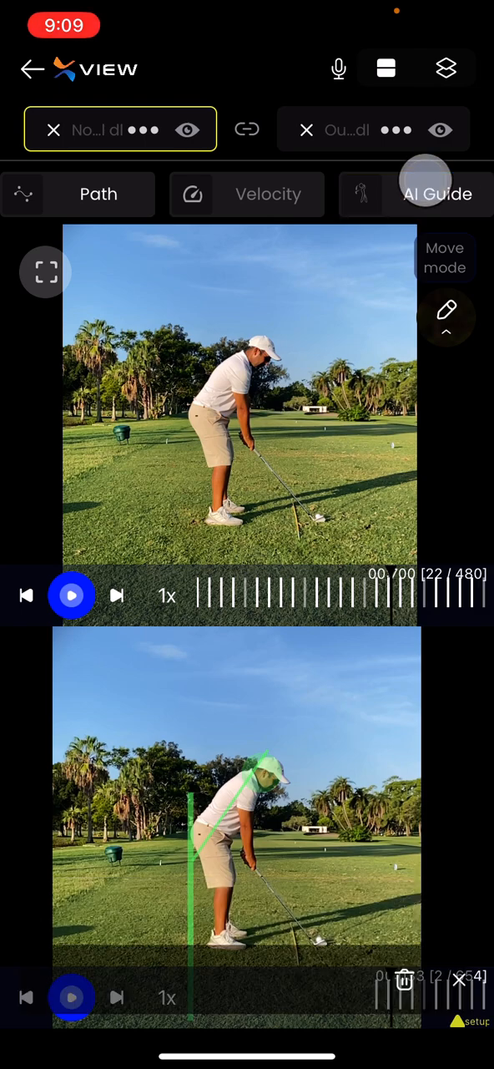
# - Add head circle, spine line and wall line AI guides to the upper swing video
pyautogui.click(437, 193)
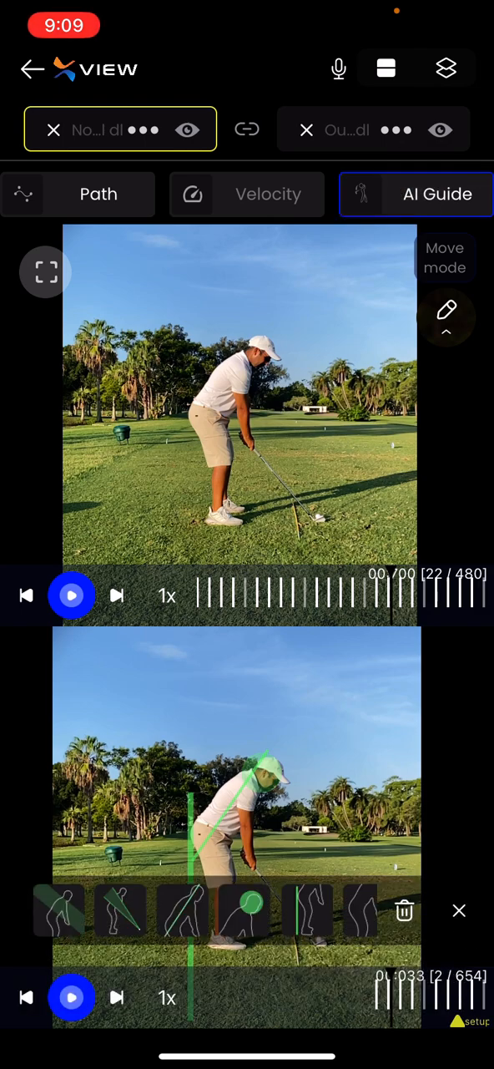
pyautogui.click(247, 910)
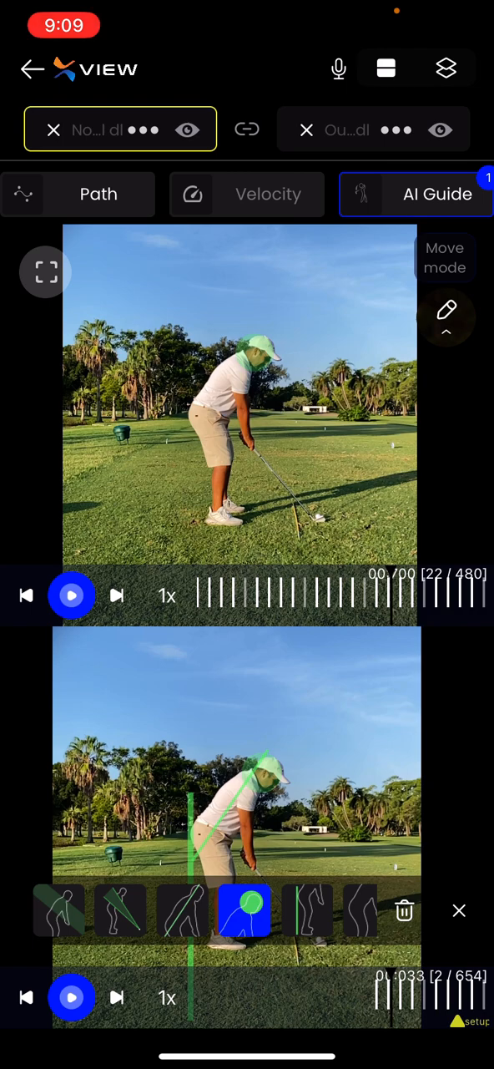
pyautogui.click(183, 910)
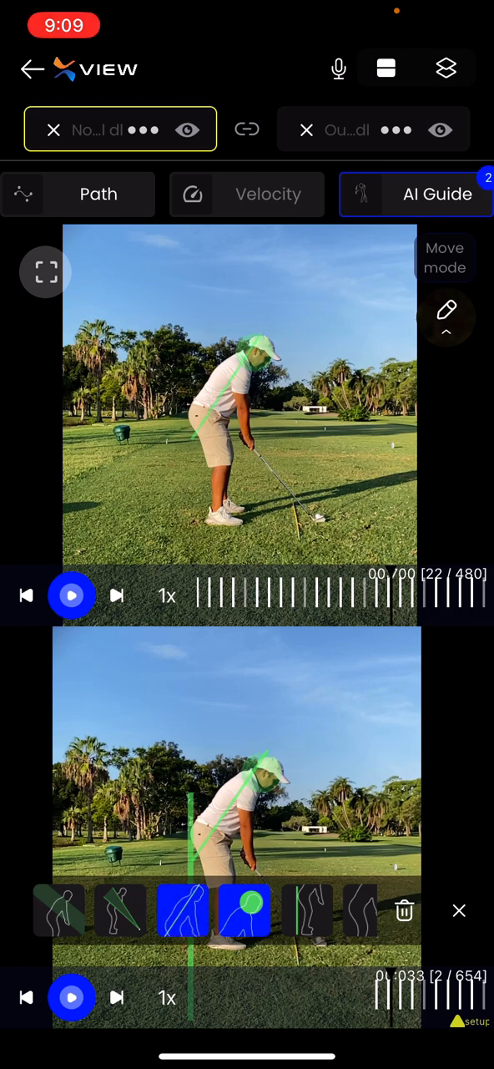
pyautogui.click(309, 910)
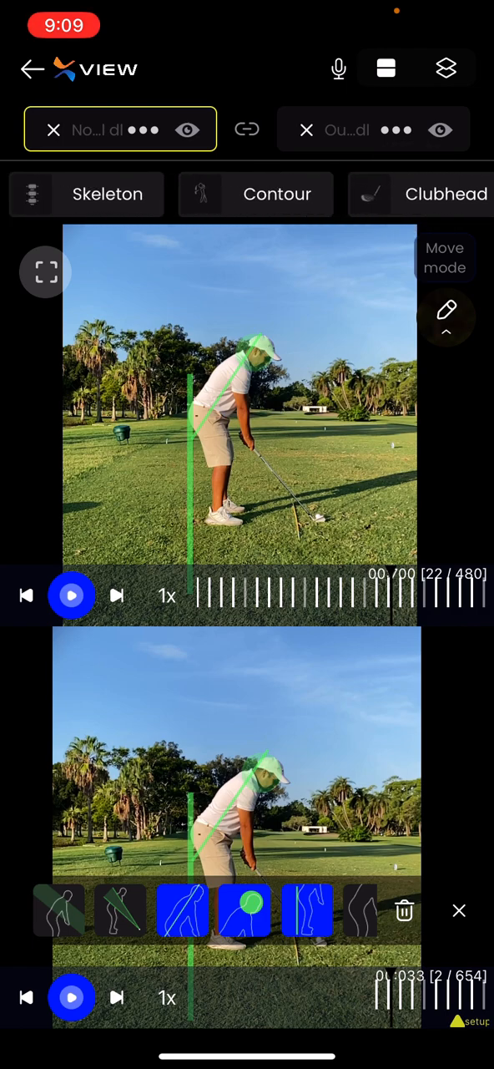
# - Apply the moving blue body contour to the upper swing, then to the lower swing
pyautogui.click(277, 194)
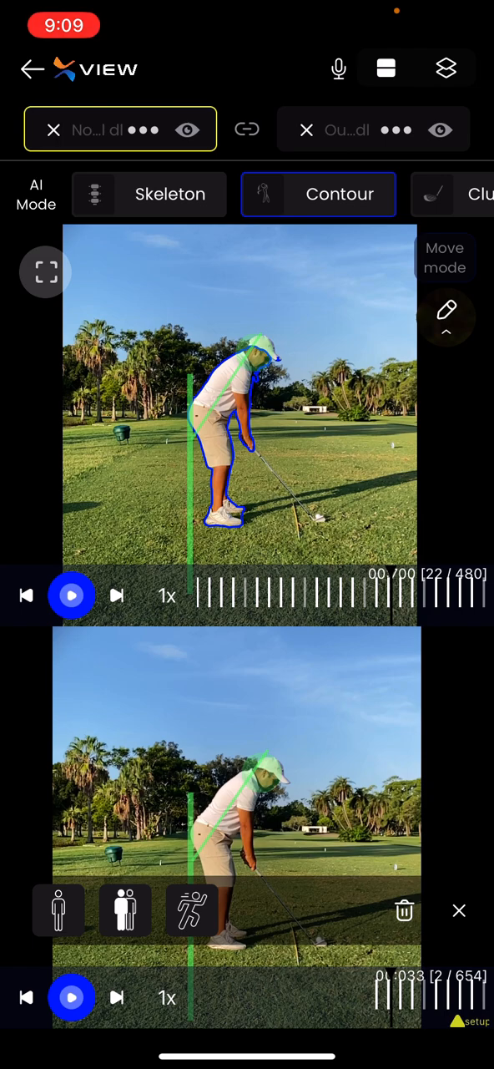
pyautogui.click(374, 130)
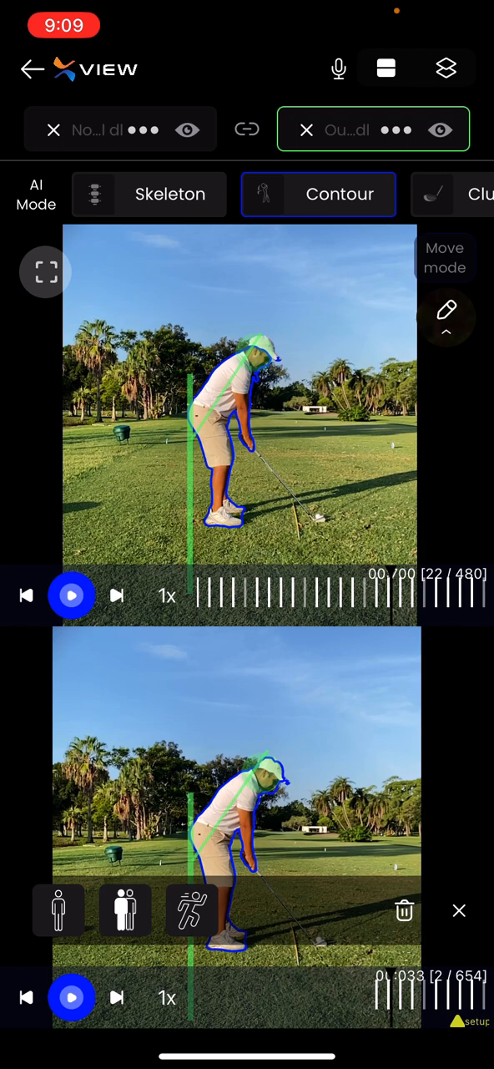
pyautogui.click(190, 908)
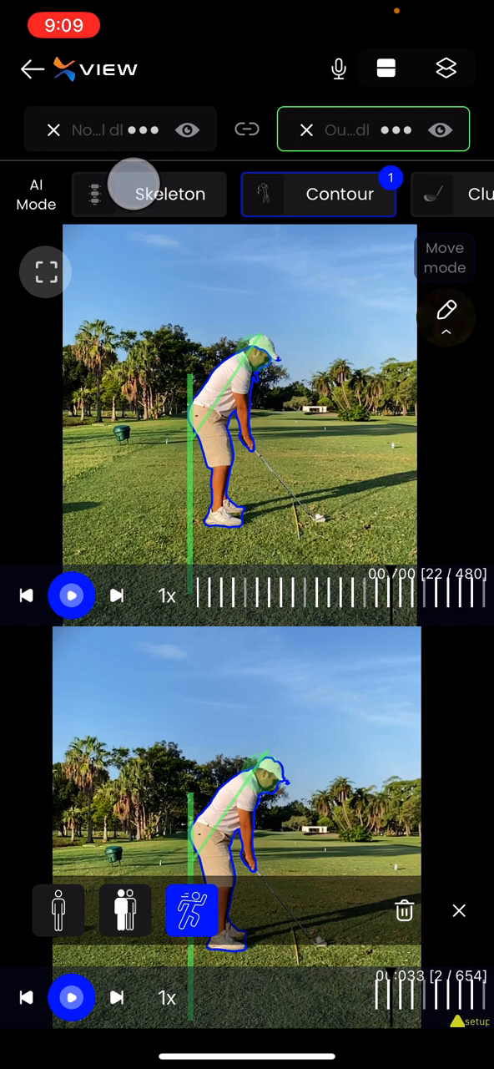
# - Turn on skeleton tracking so joint points overlay the golfer in both videos
pyautogui.click(170, 194)
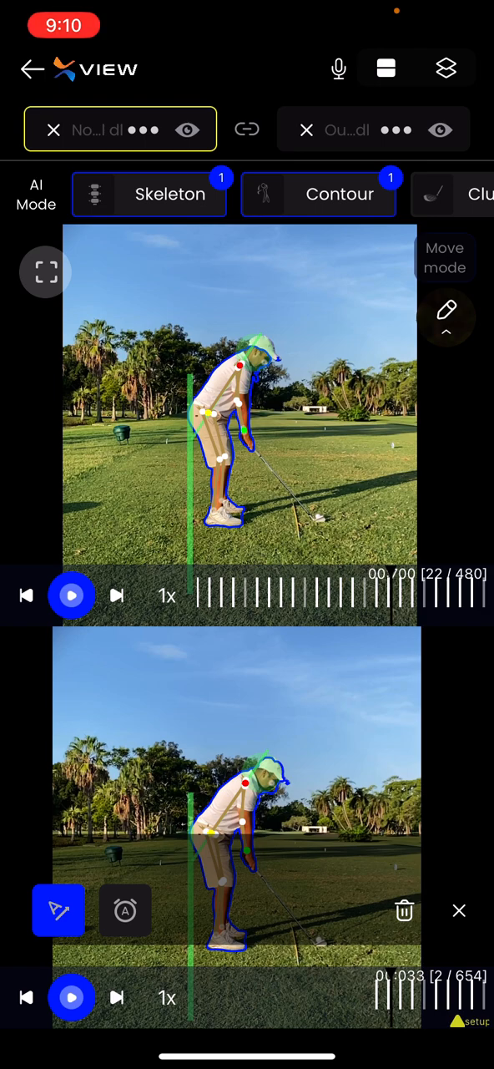
# - Hide the video footage so only skeleton, contour and guide overlays remain on black
pyautogui.click(187, 131)
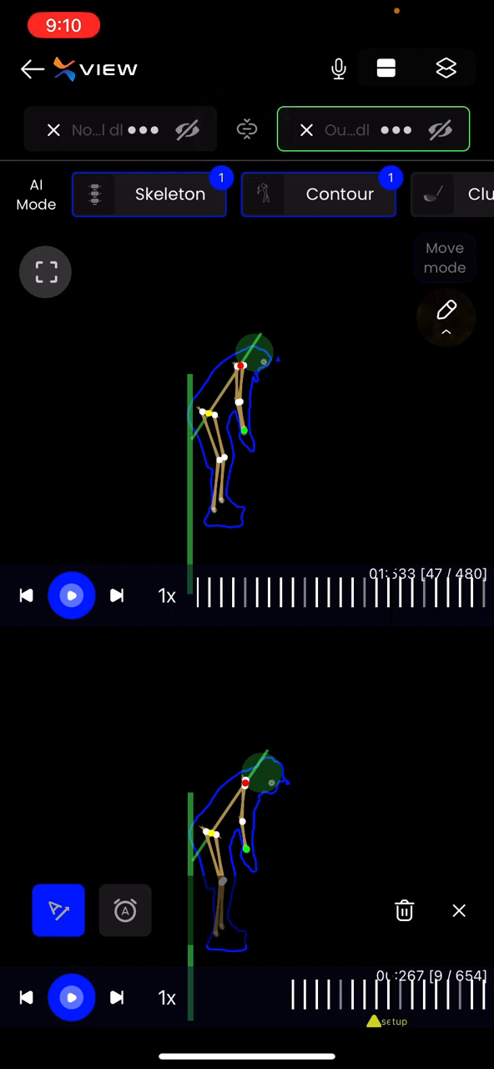
# - Link the two swings and play them in sync forward to the top of the backswing
pyautogui.click(70, 997)
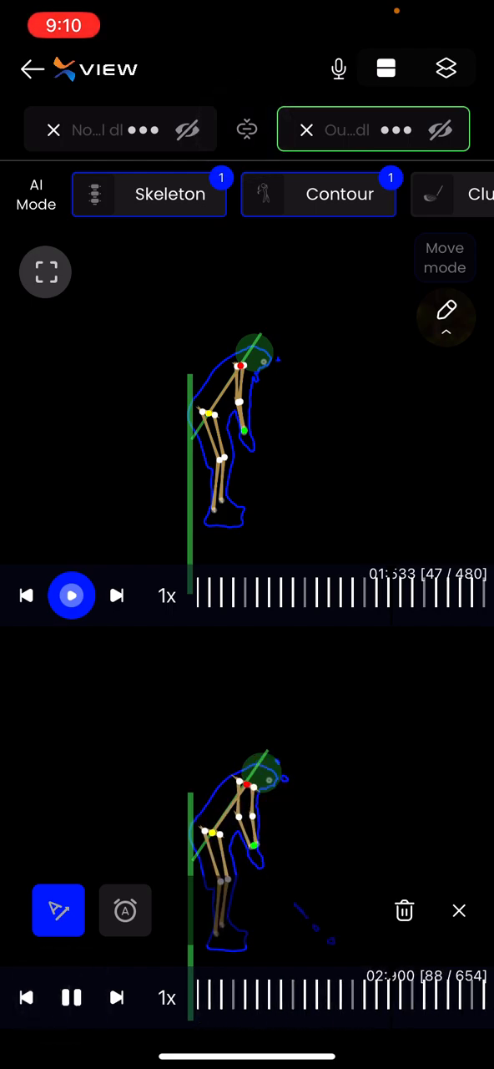
pyautogui.click(70, 997)
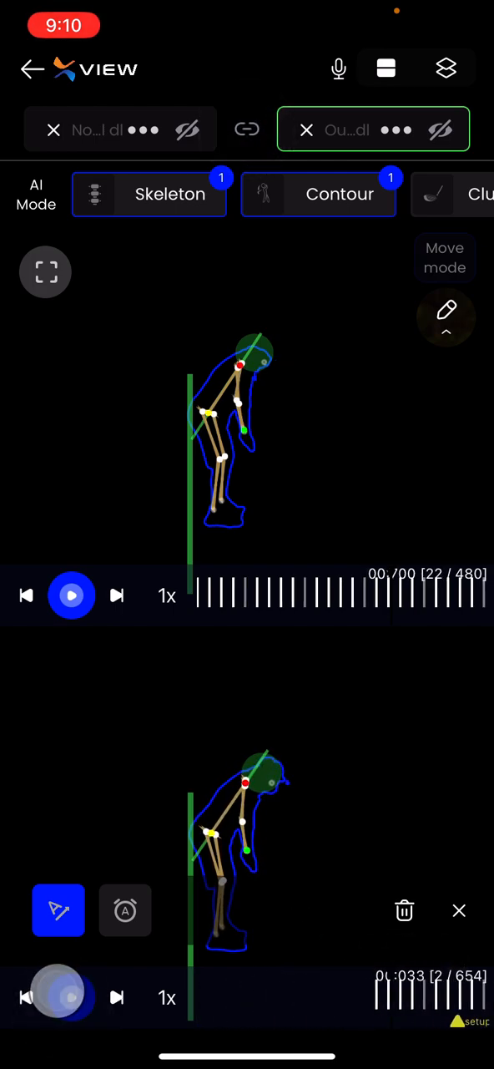
pyautogui.click(70, 997)
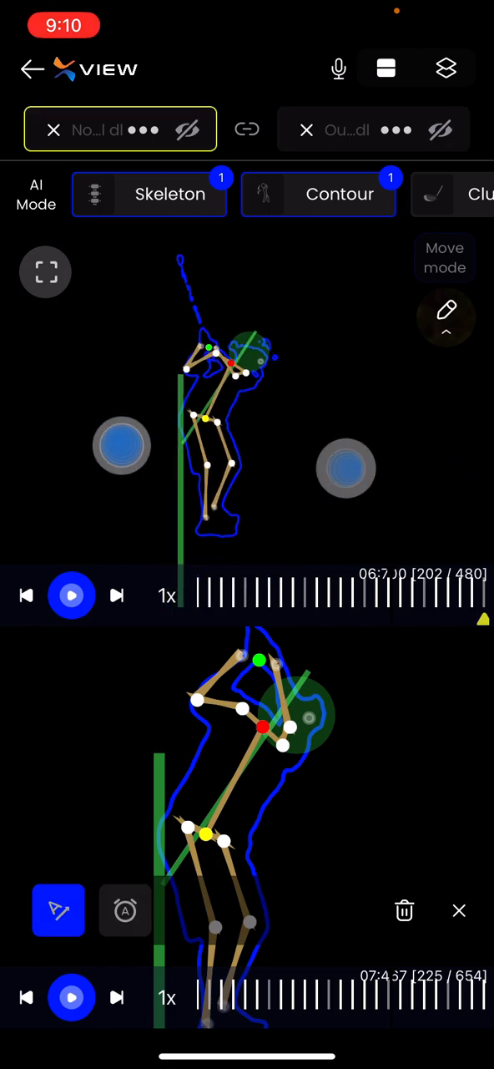
pyautogui.click(375, 131)
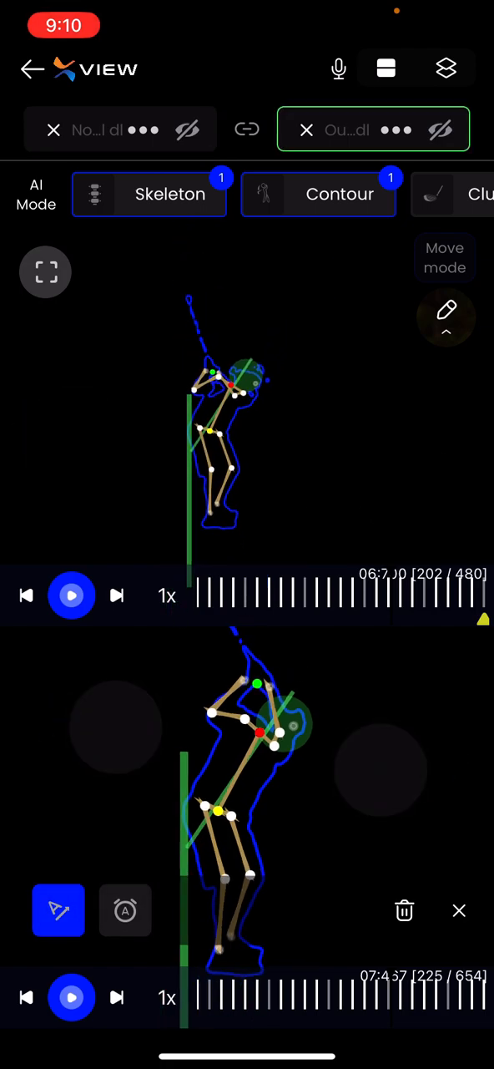
pyautogui.click(70, 997)
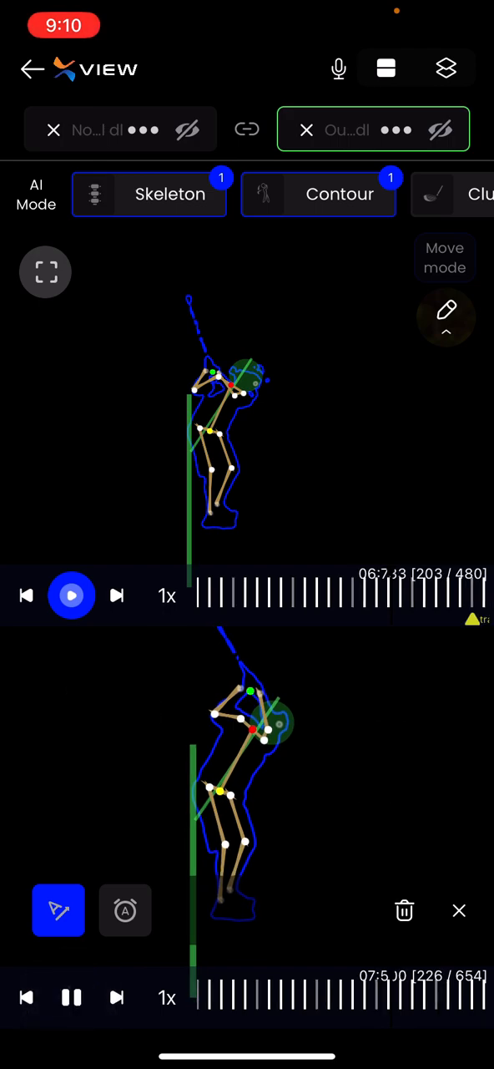